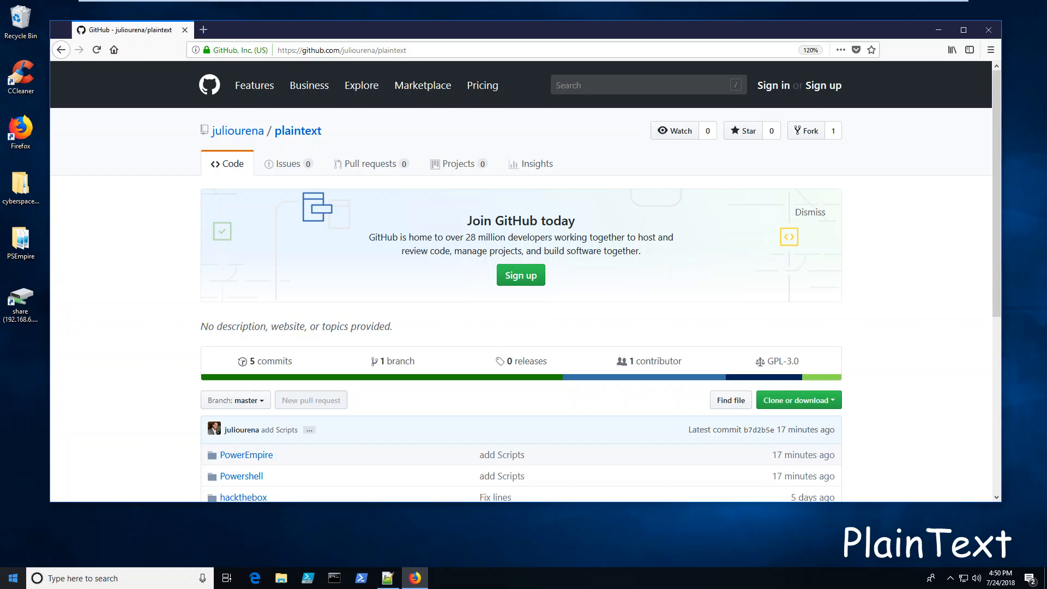
mouse_move(244, 455)
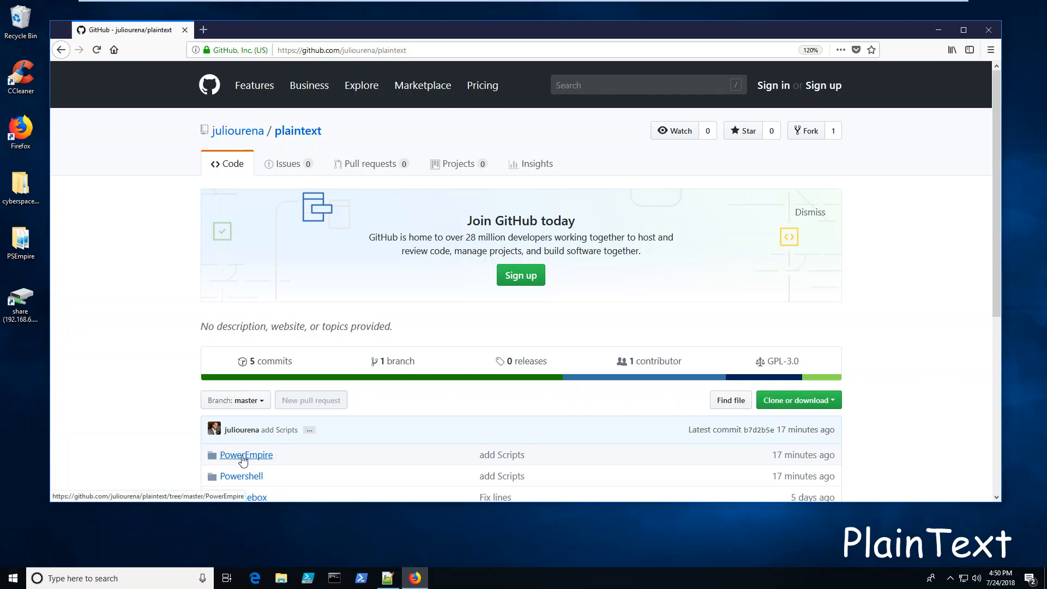
mouse_move(270, 478)
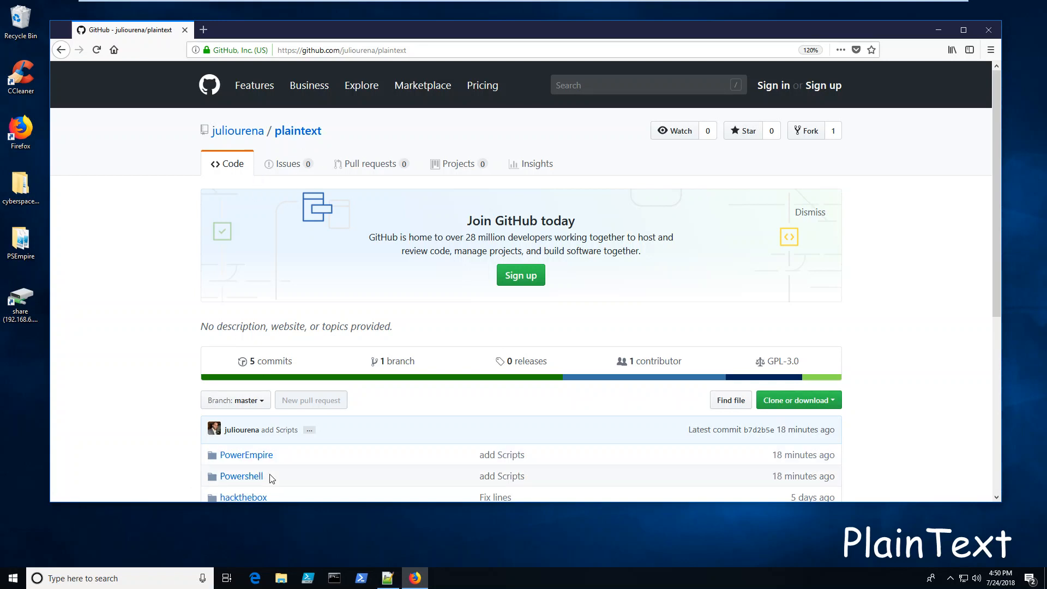
Step: View PSEmpireStage1.cs from the PowerEmpire folder as raw source and select all of its code
click(246, 455)
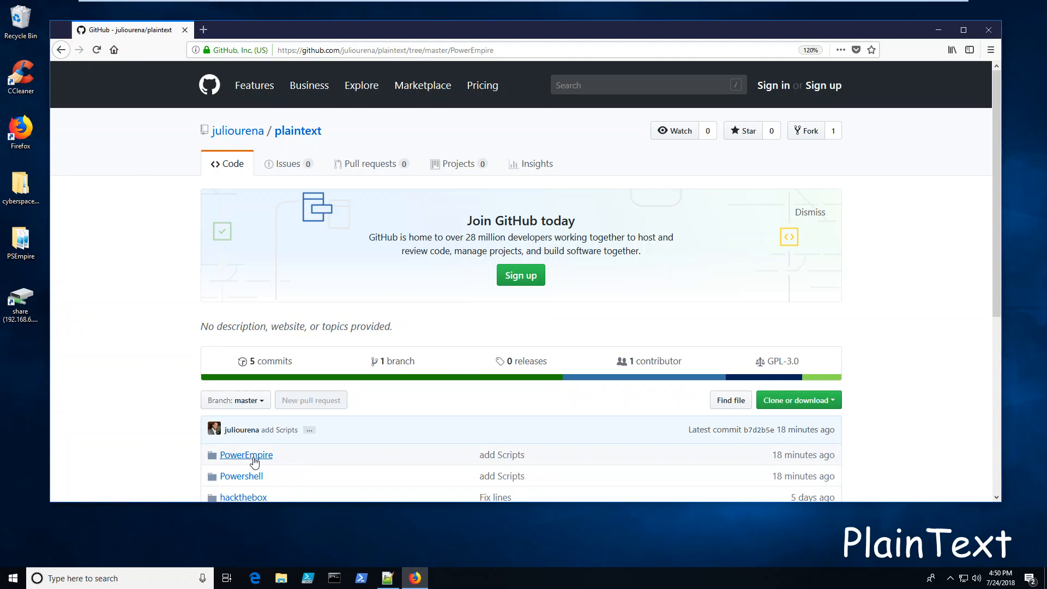
click(245, 455)
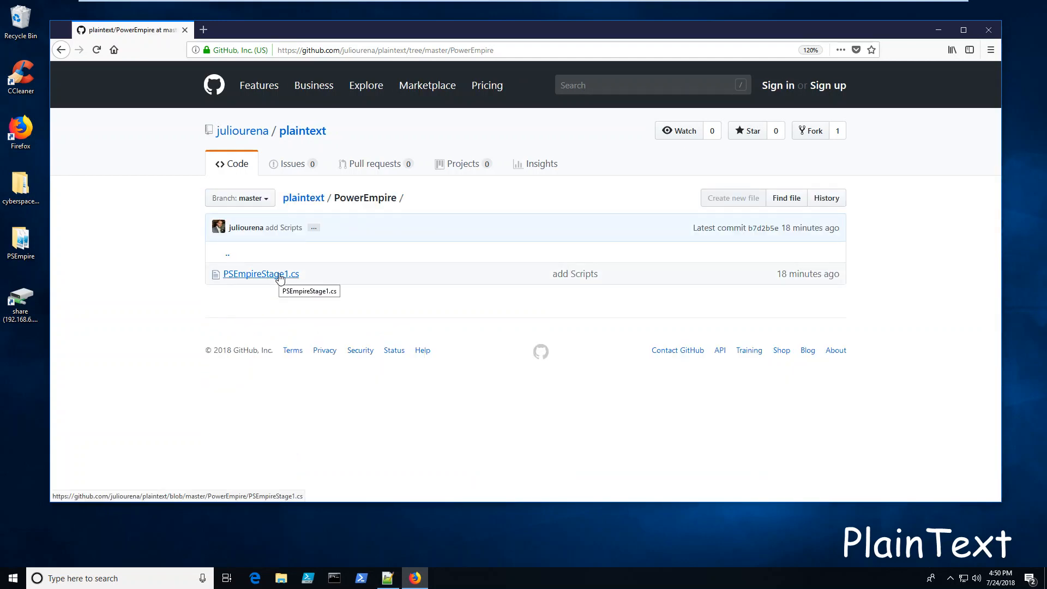
click(261, 273)
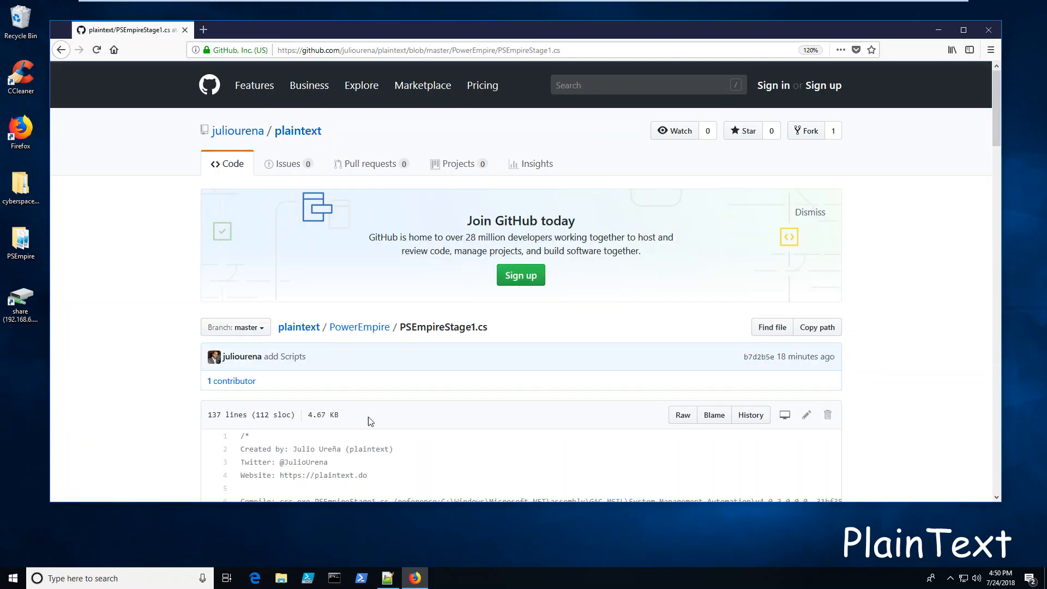
click(681, 414)
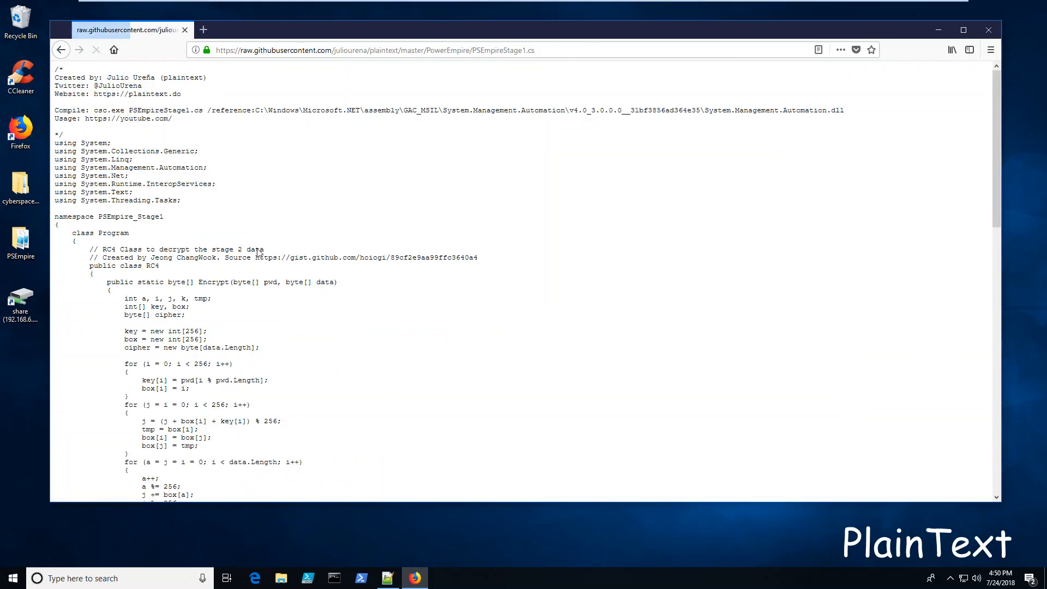
key(ctrl+a)
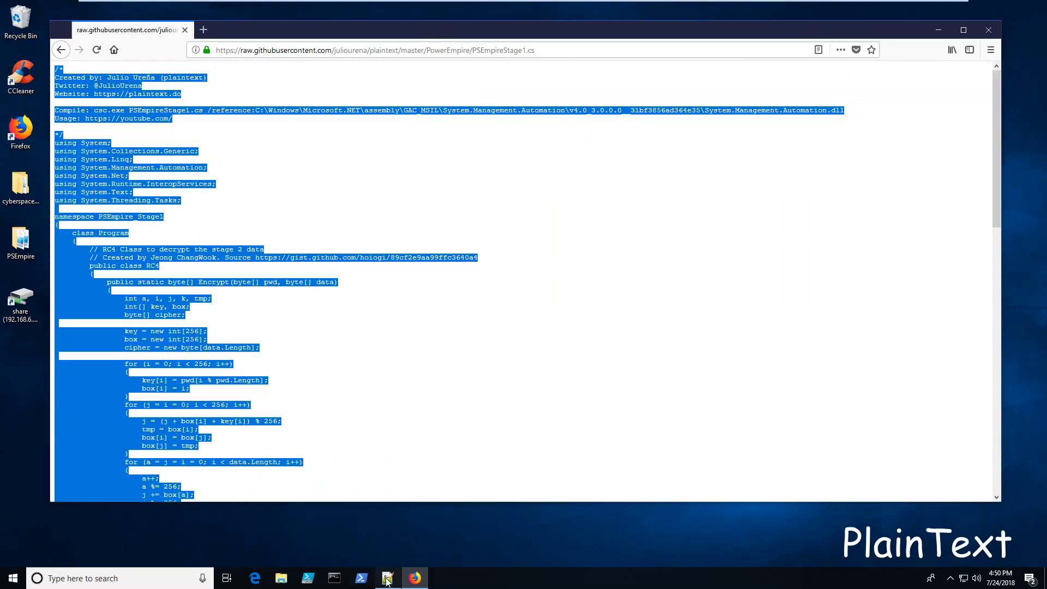
Step: Save the pasted code in Notepad++ as PSEmpireStage1.cs on the Desktop, then move to the Ubuntu VM
click(386, 578)
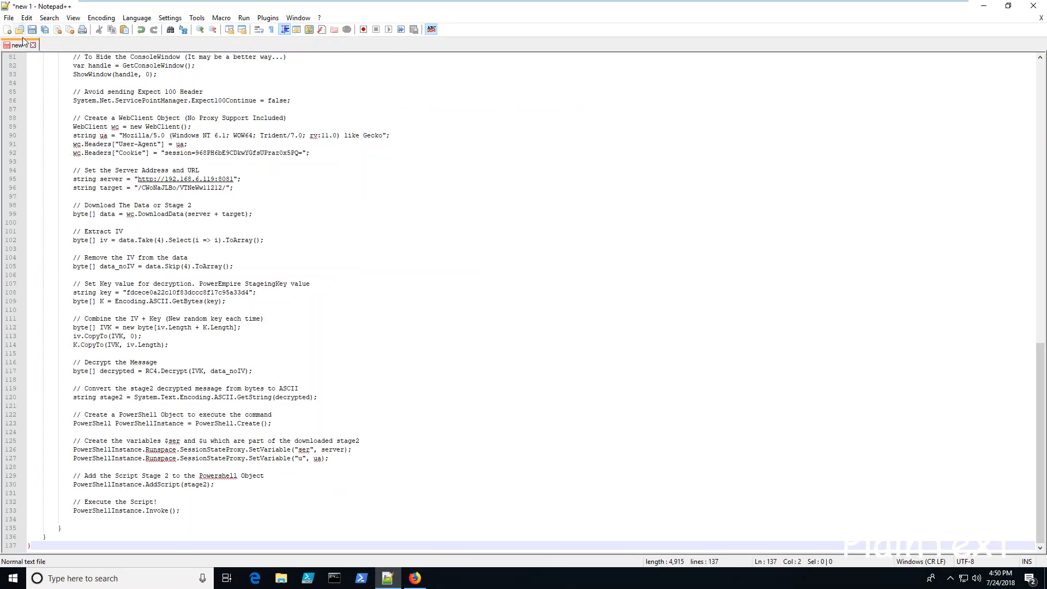
click(31, 28)
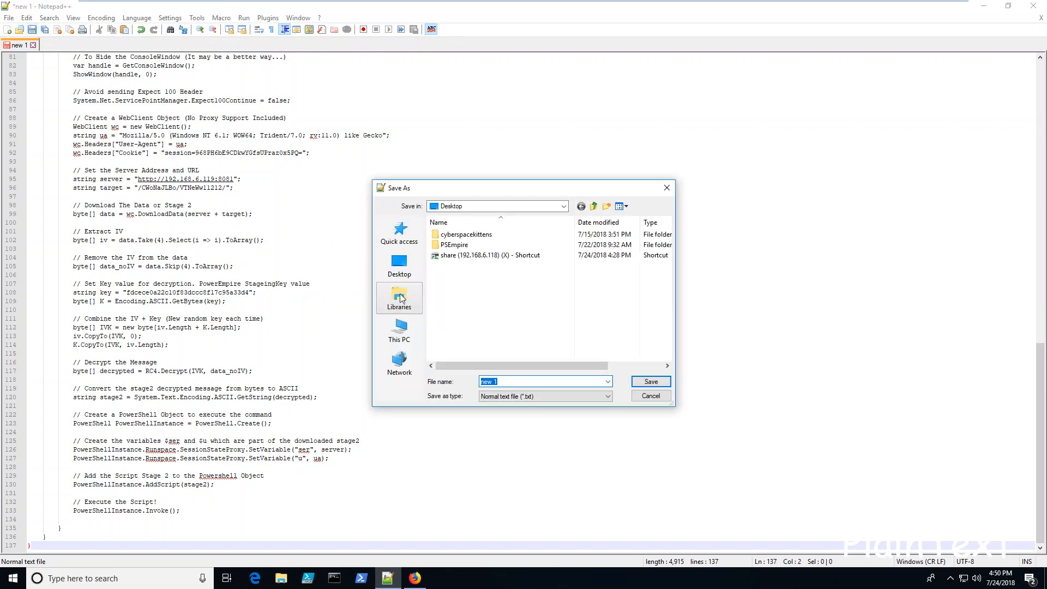
text(PSEmpireStage1)
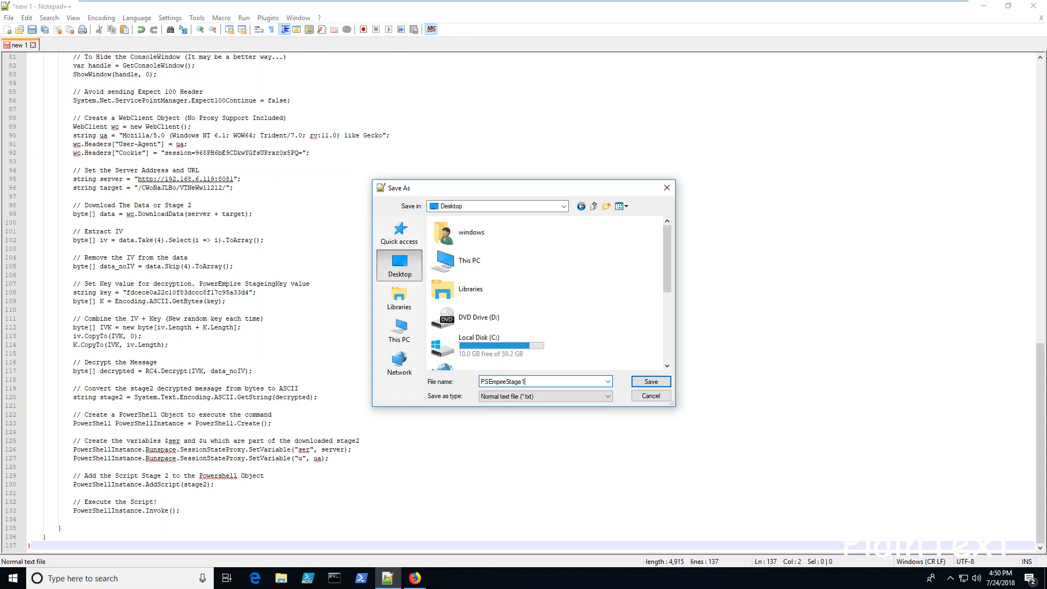
click(648, 382)
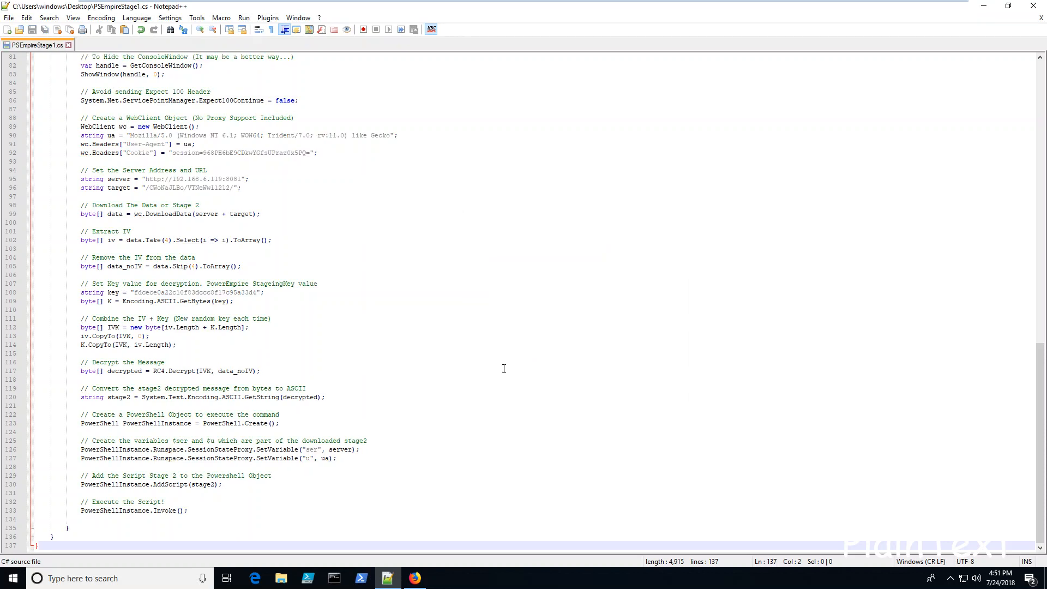
scroll(up, 3)
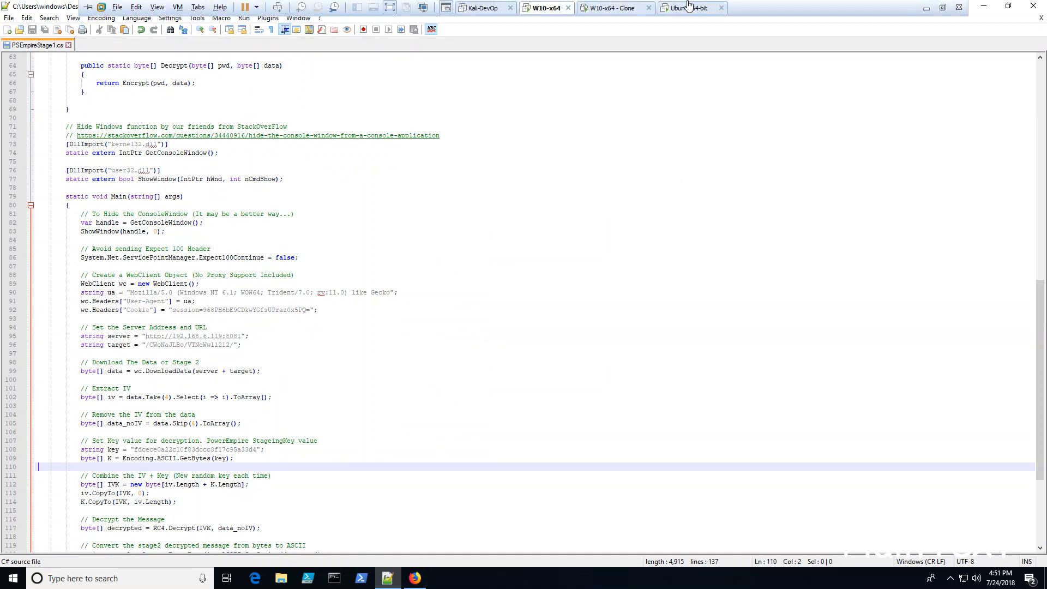
click(691, 8)
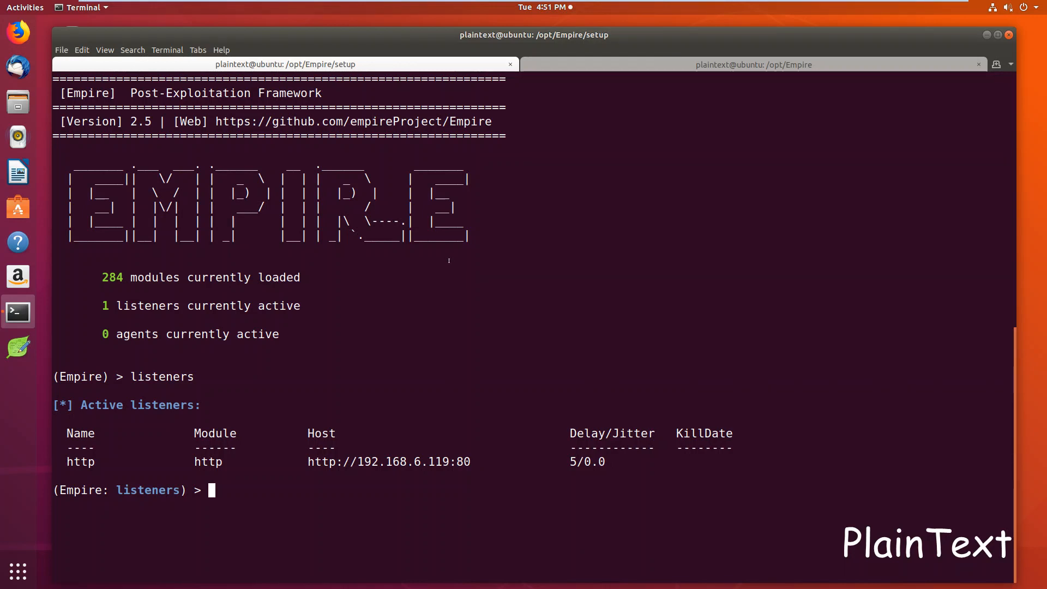
Step: Generate Empire's PowerShell launcher for the http listener with 'launcher powershell'
text(launcher powershell)
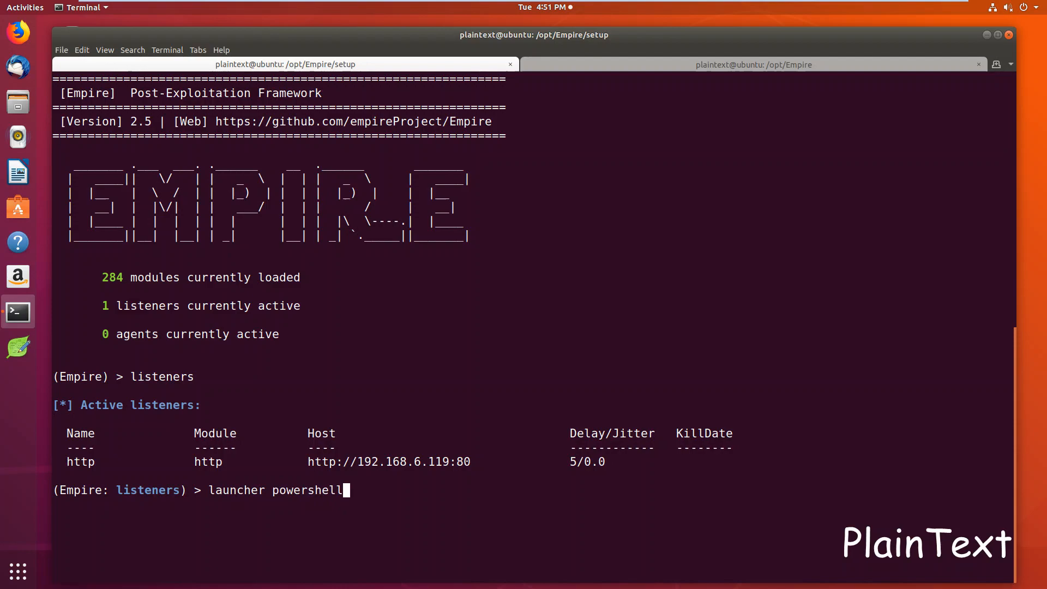
key(Return)
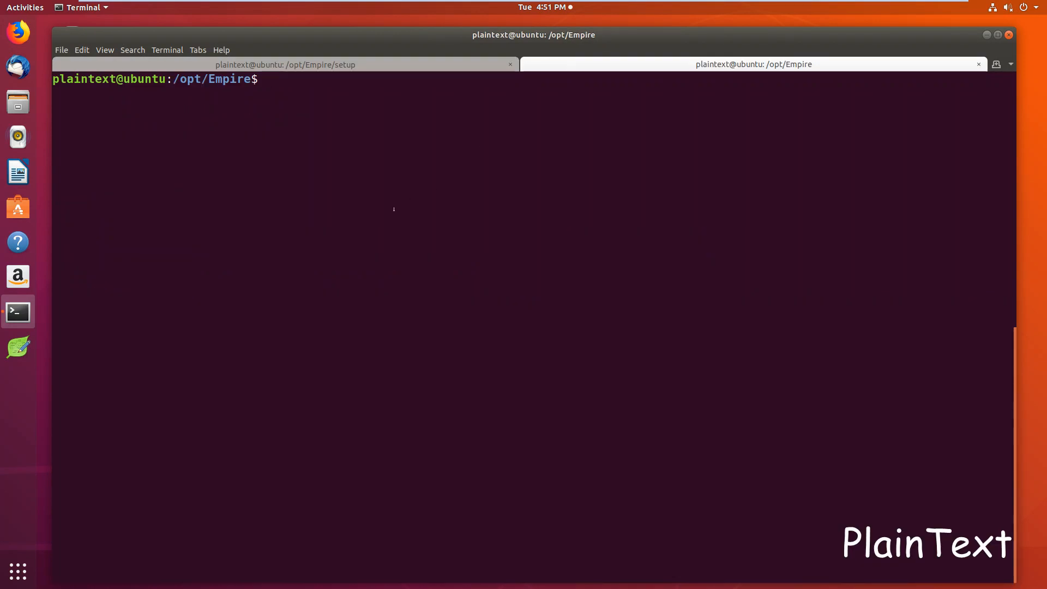
text(echo)
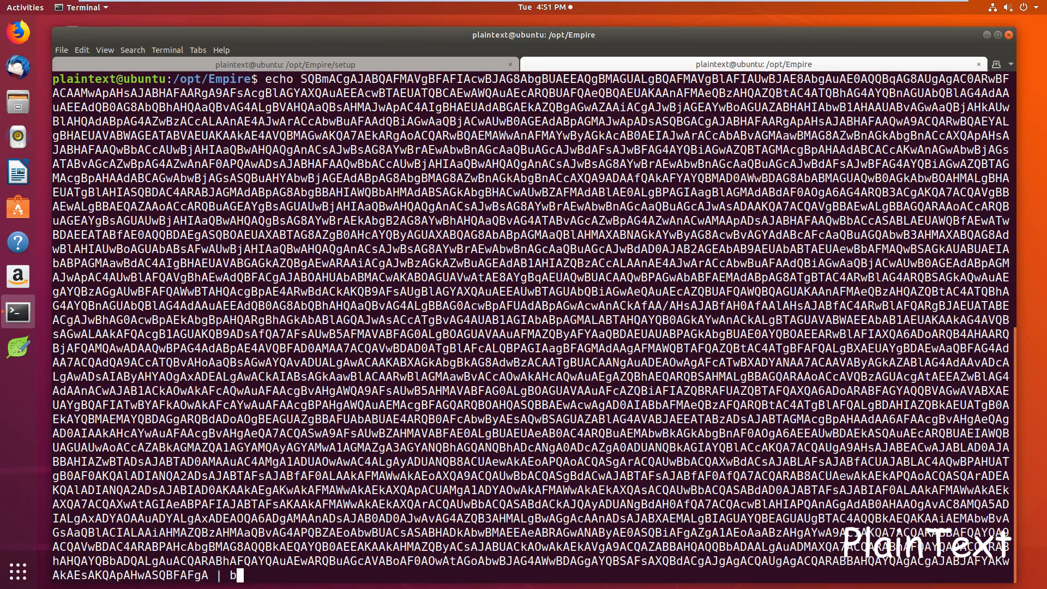
text(ase64 -d)
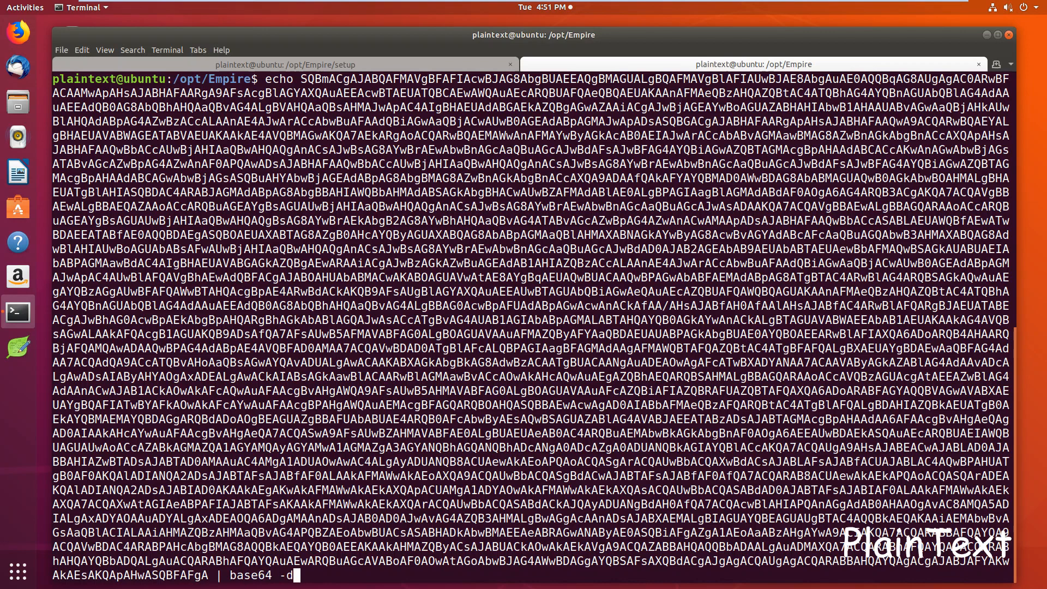
key(Return)
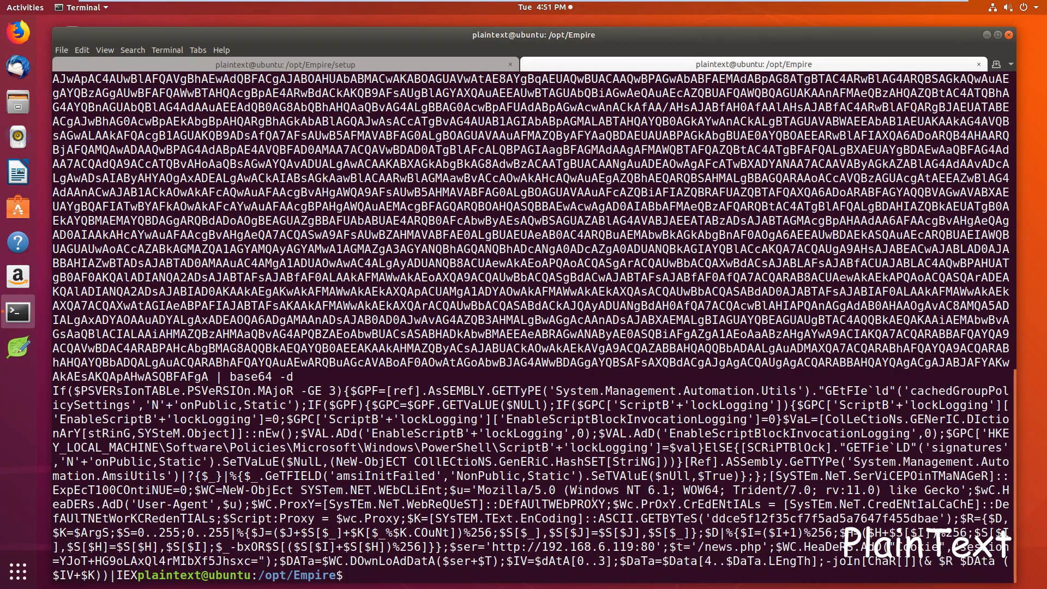
double_click(547, 546)
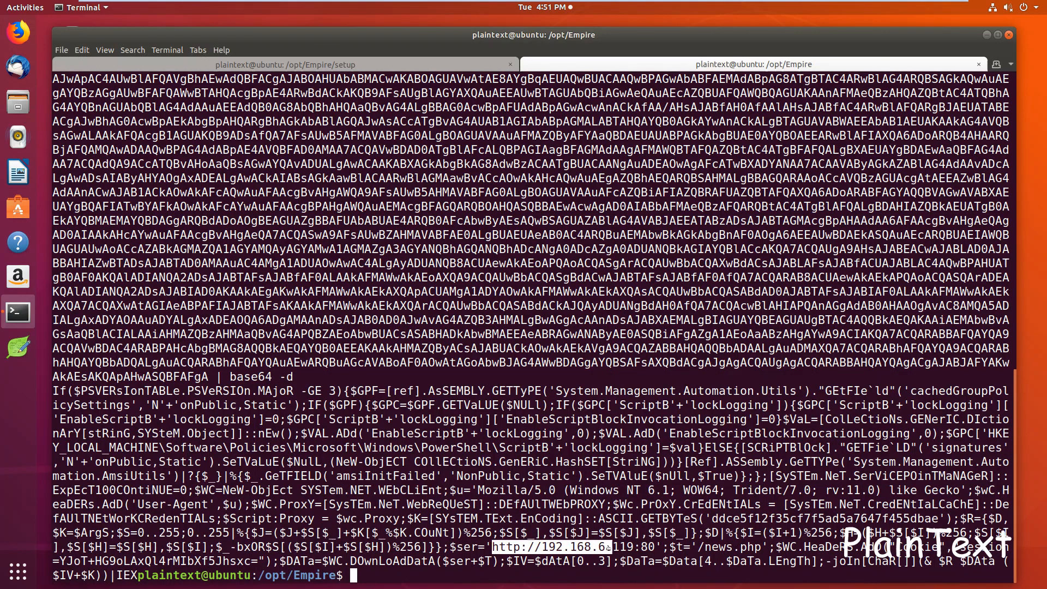
right_click(661, 454)
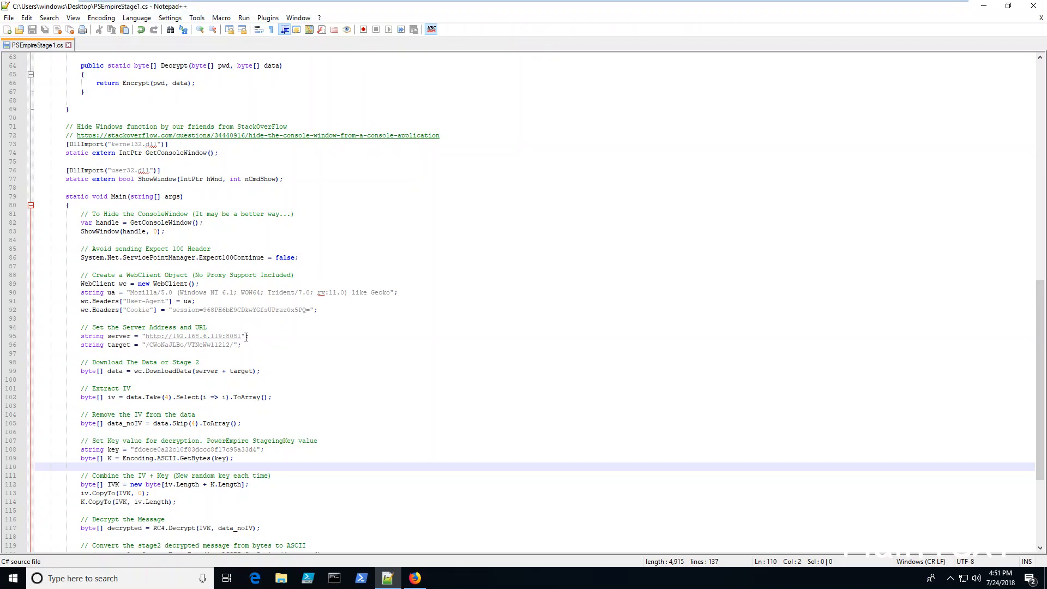
Step: Set the code's target to /news.php and replace the old session cookie with the launcher's value
double_click(194, 336)
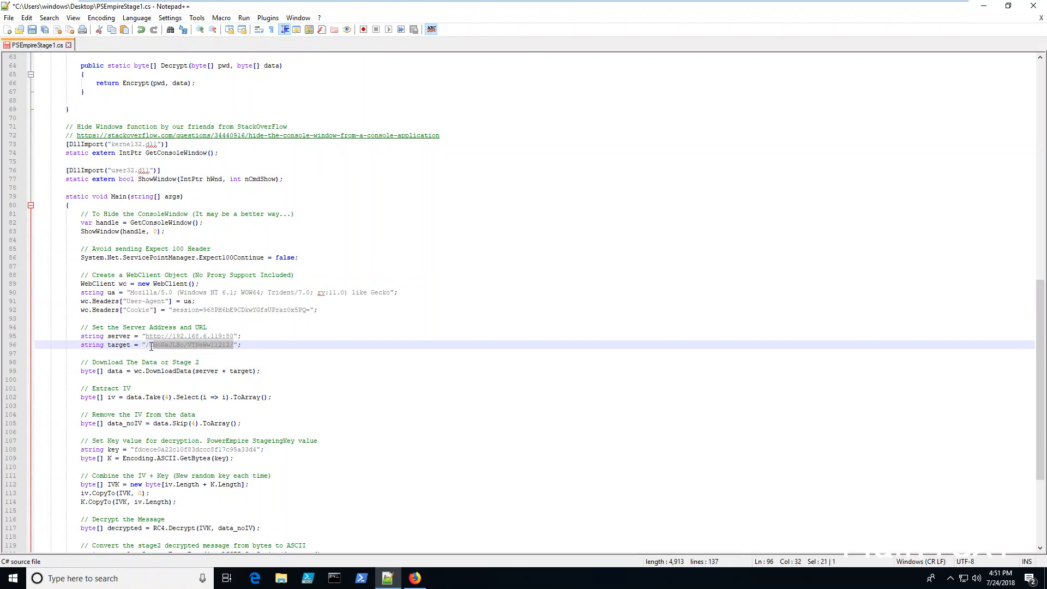
text(news.php)
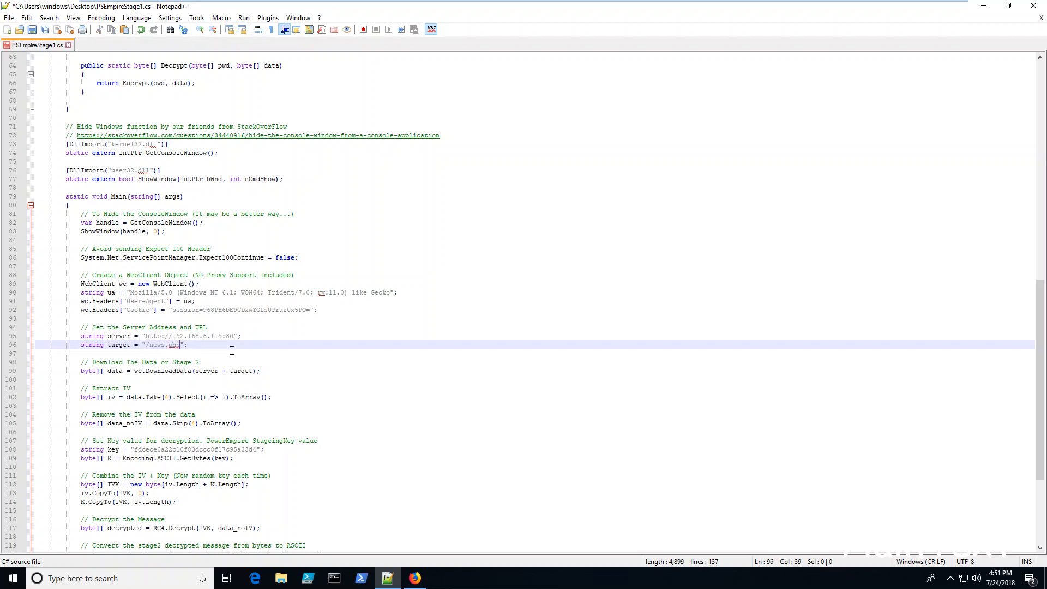
double_click(254, 309)
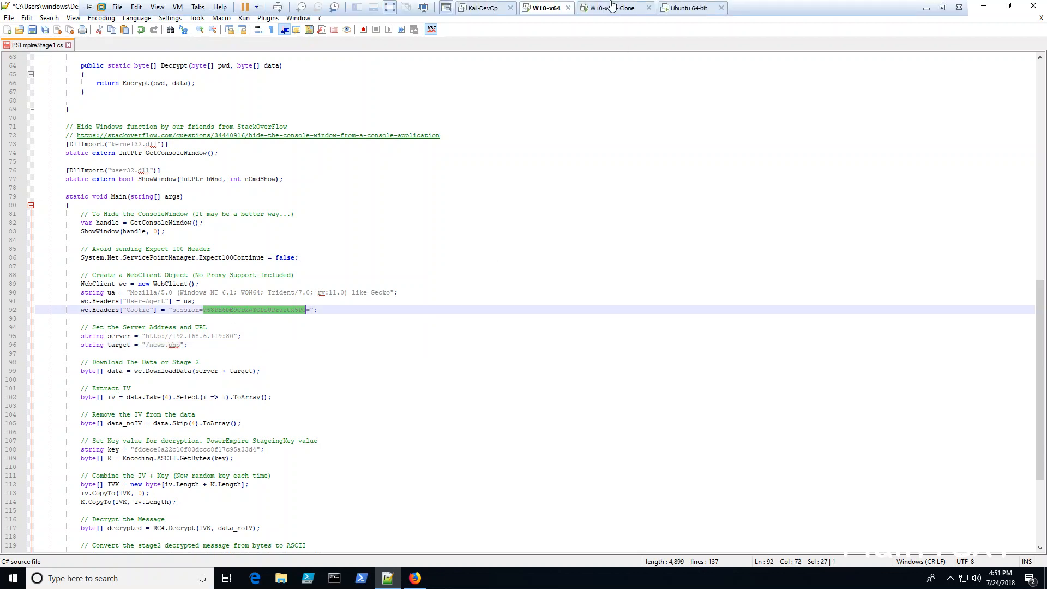
click(692, 8)
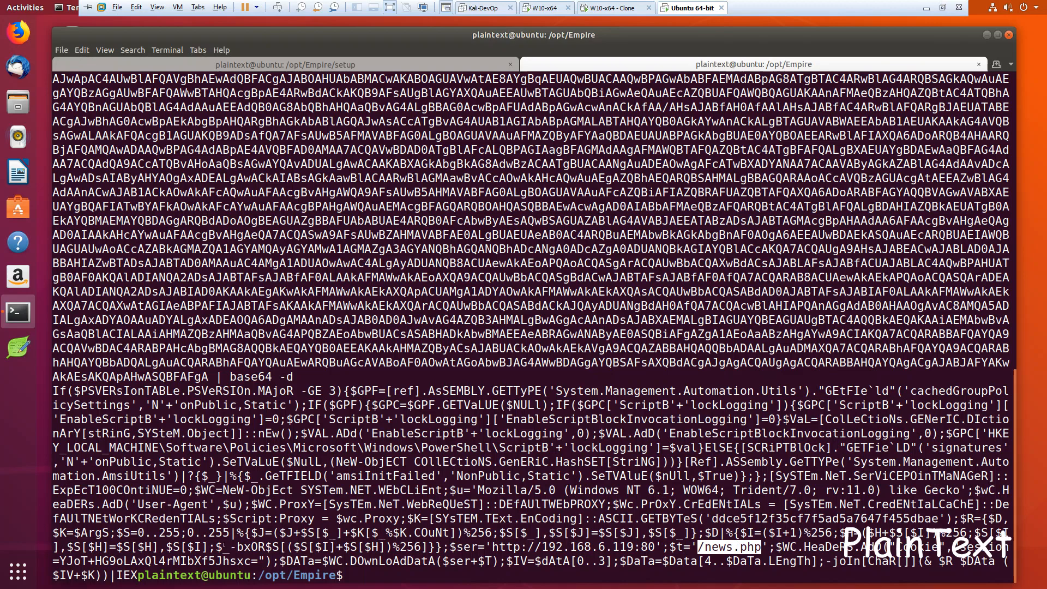
right_click(227, 468)
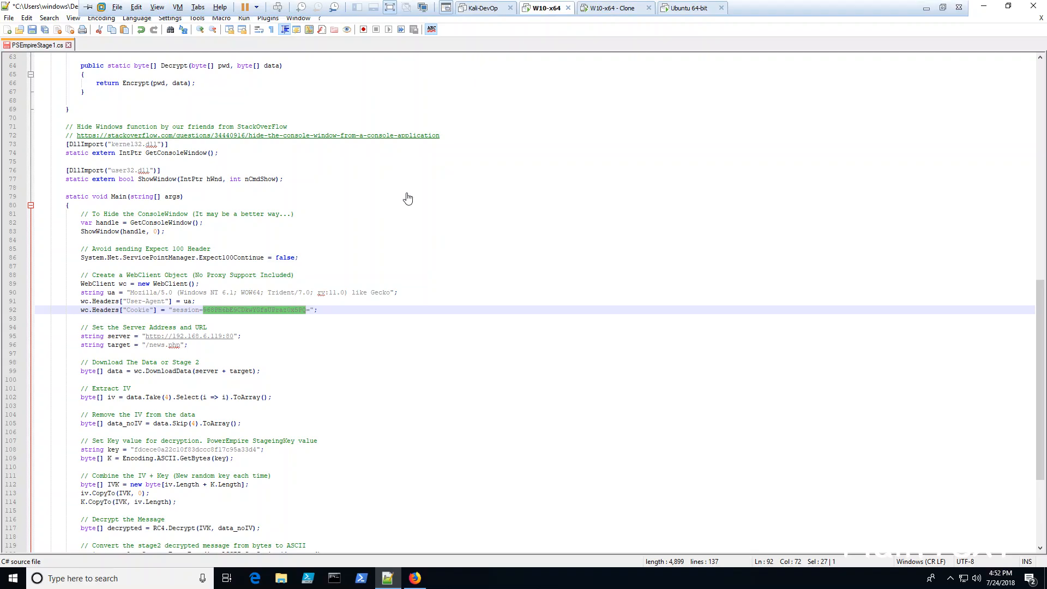
click(294, 310)
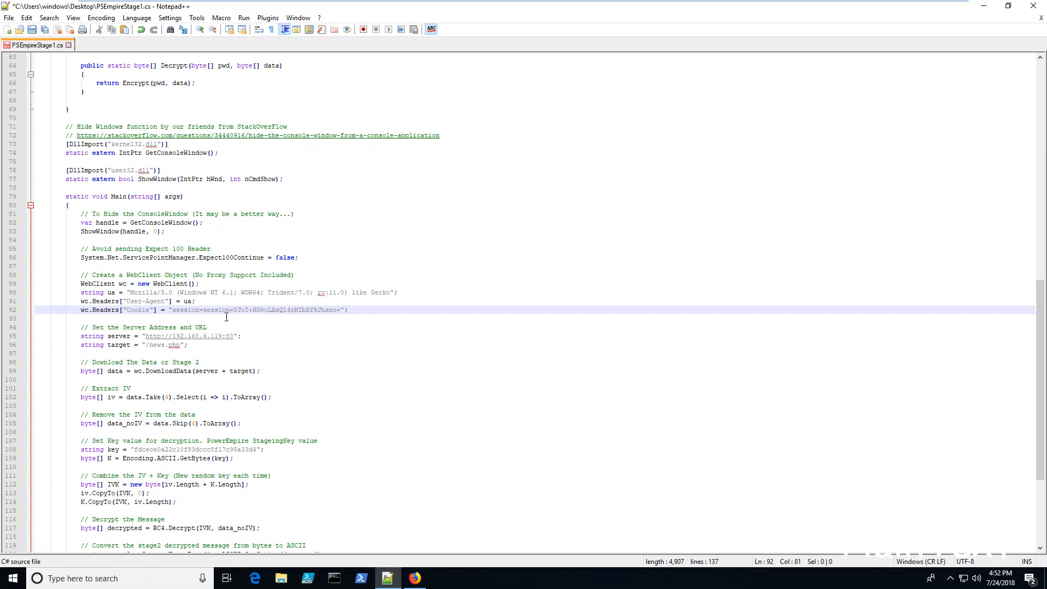
double_click(218, 310)
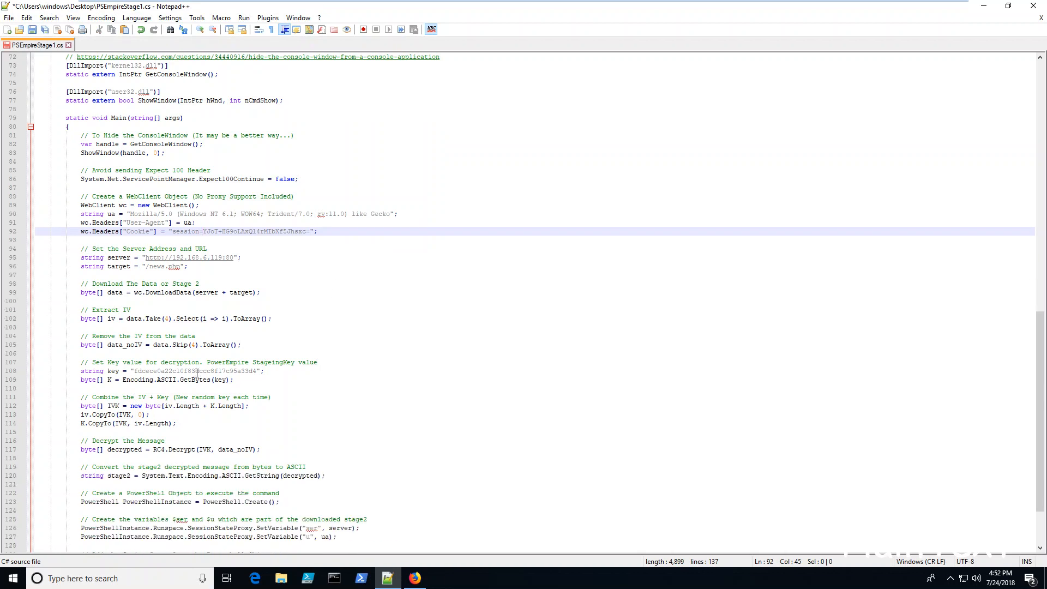
Step: Replace the old staging key with the StagingKey copied from the decoded launcher
double_click(194, 371)
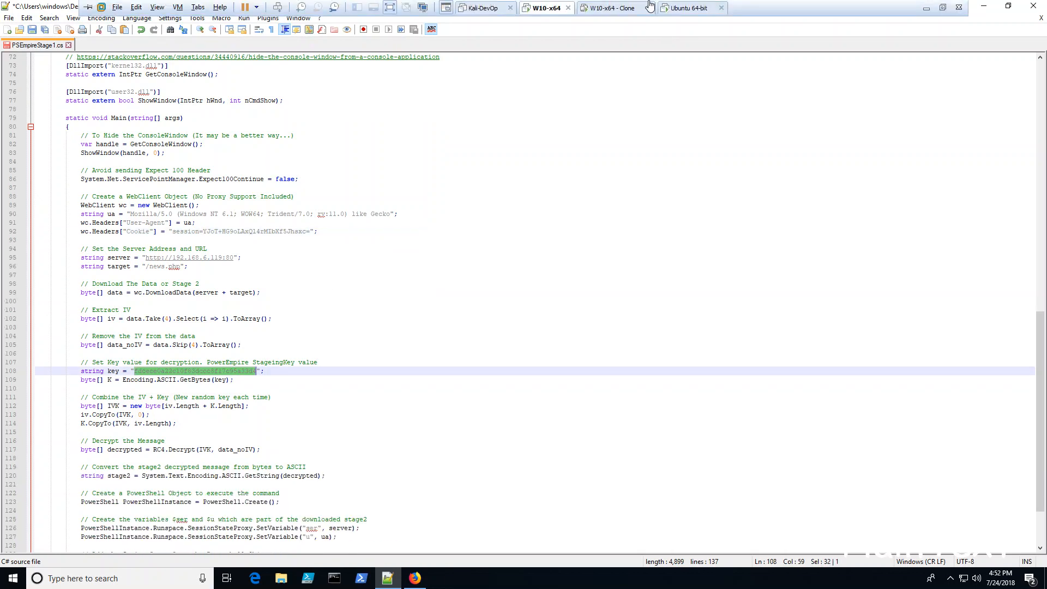
click(692, 7)
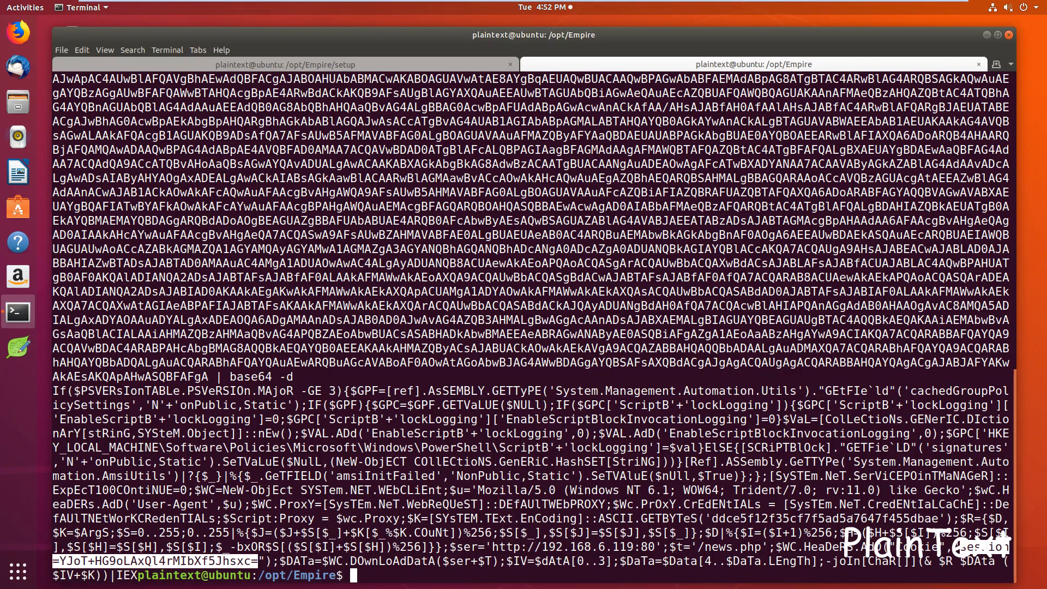
right_click(801, 517)
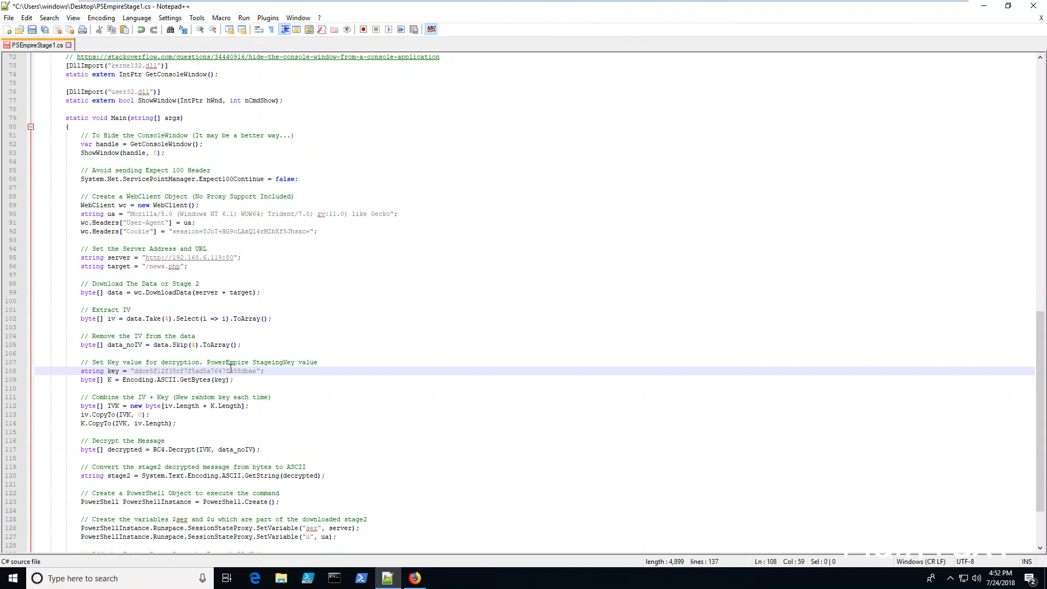
scroll(up, 3)
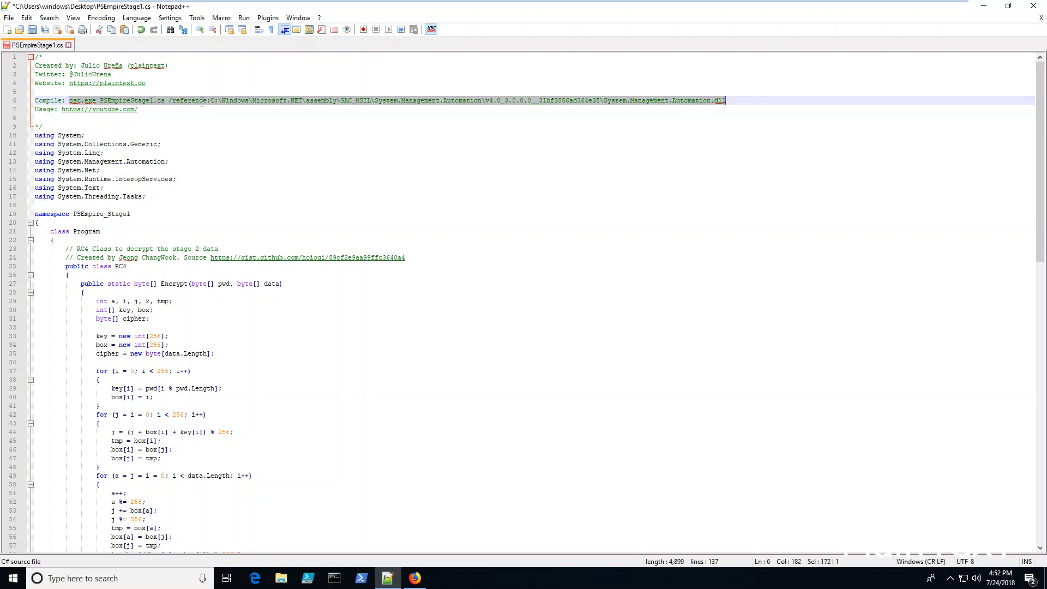
mouse_move(146, 113)
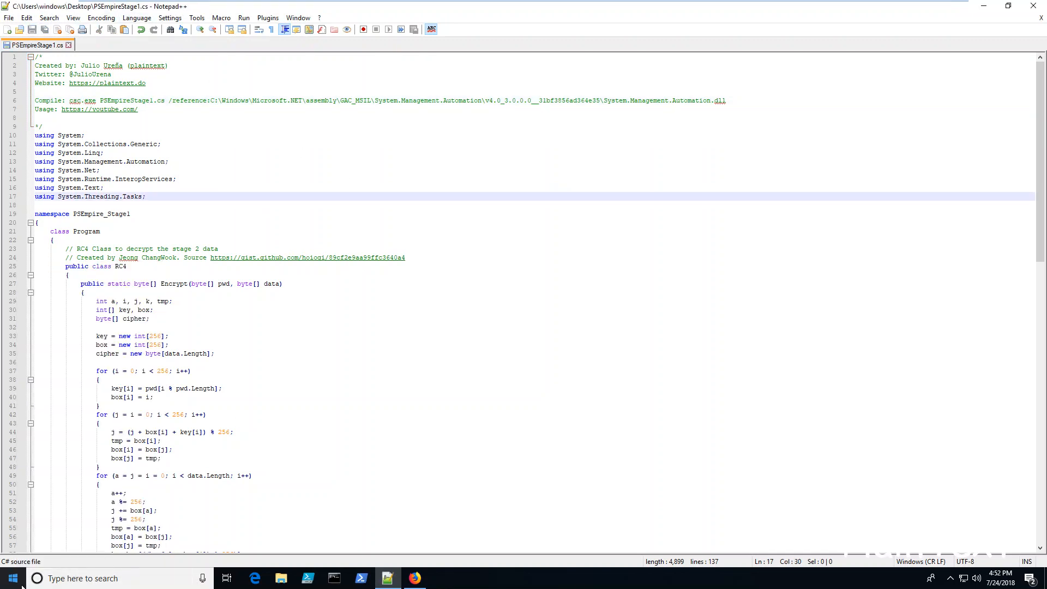
Step: Launch Developer Command Prompt for VS2015 and cd to \Users\windows\Desktop
text(deve)
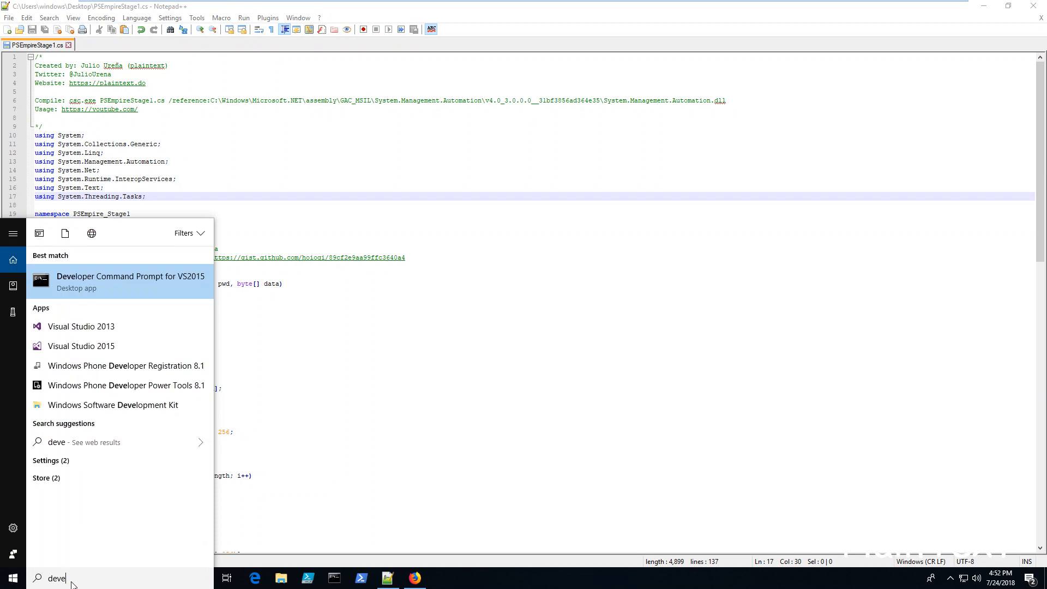
click(130, 281)
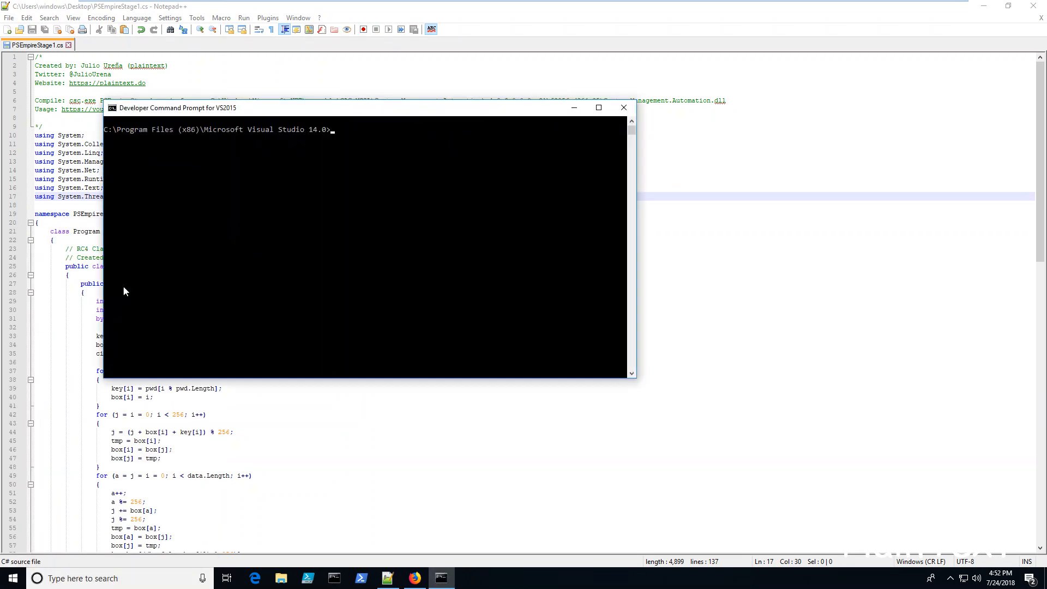
mouse_move(338, 243)
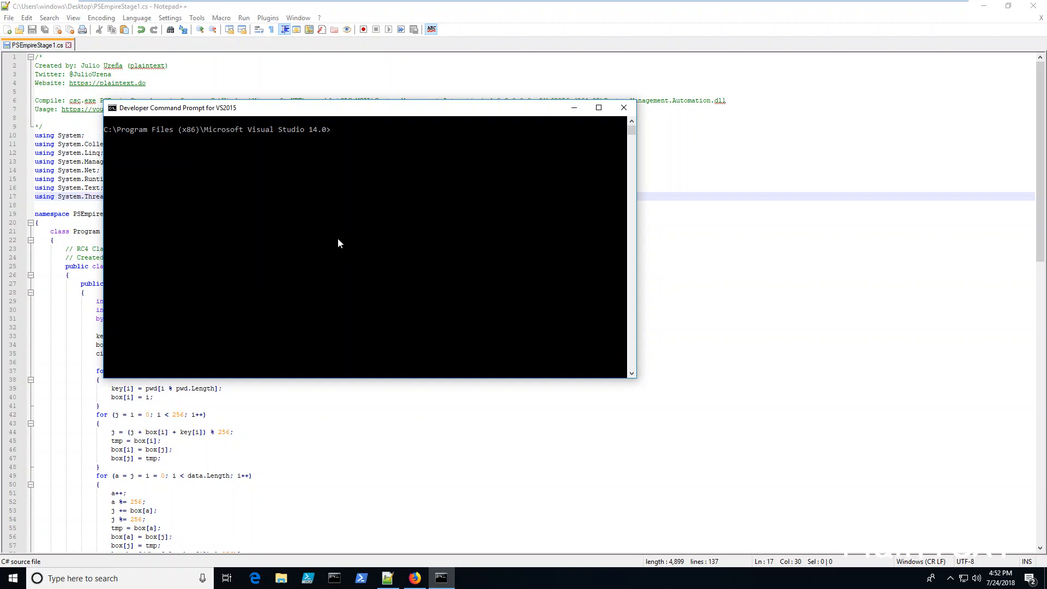
text(cd \u)
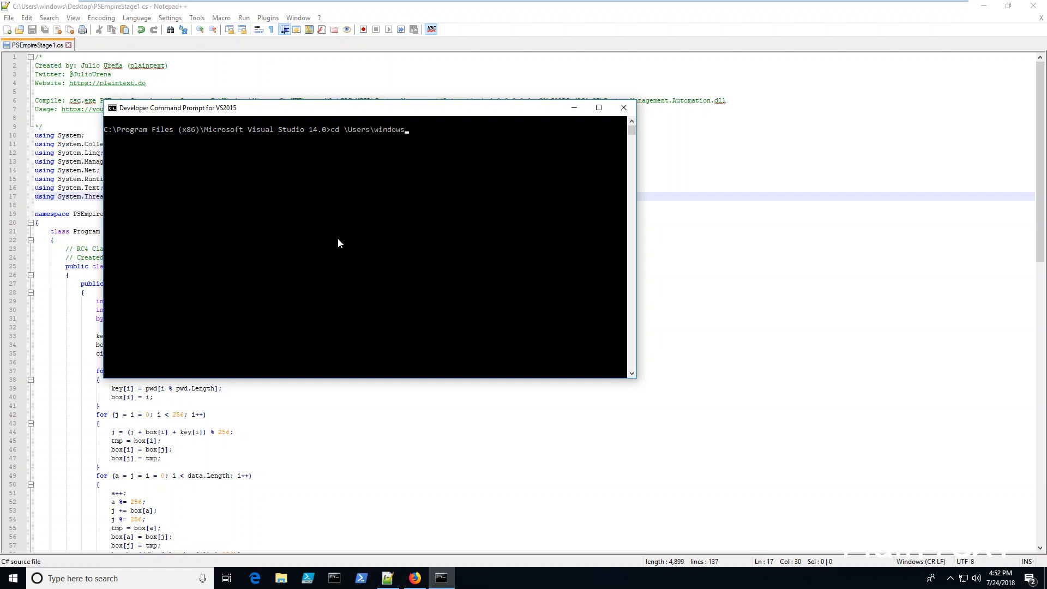
text(\)
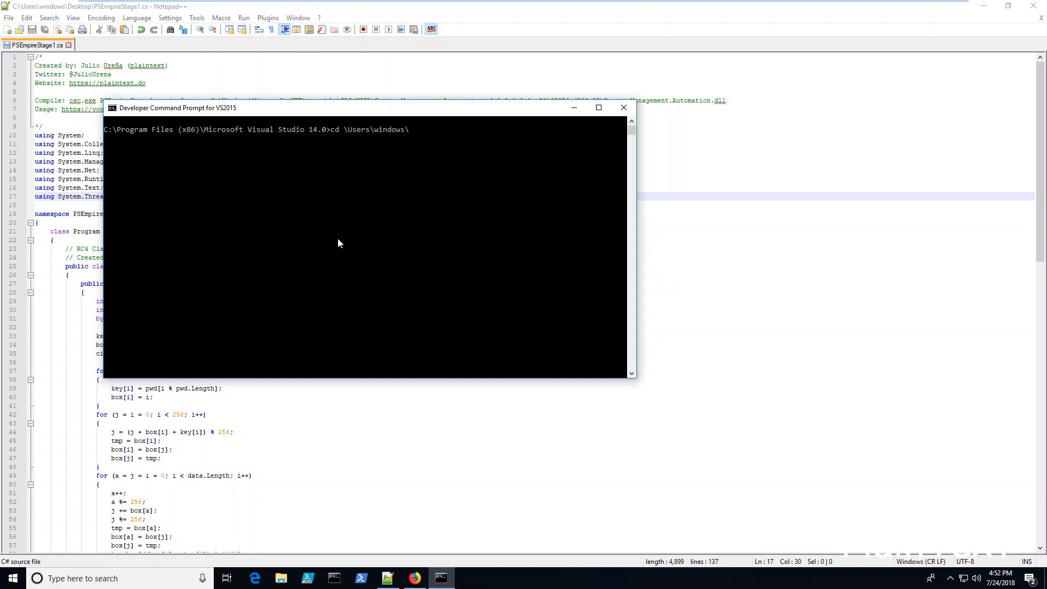
text(Desktop)
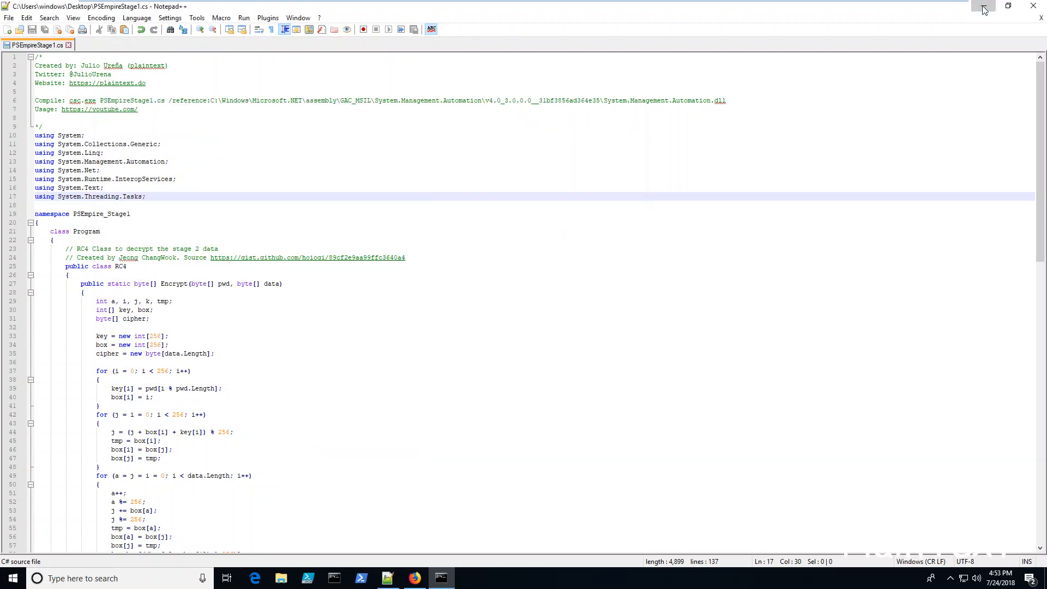
Step: Run PSEmpireStage1.exe from C:\share in File Explorer to start the agent
click(982, 7)
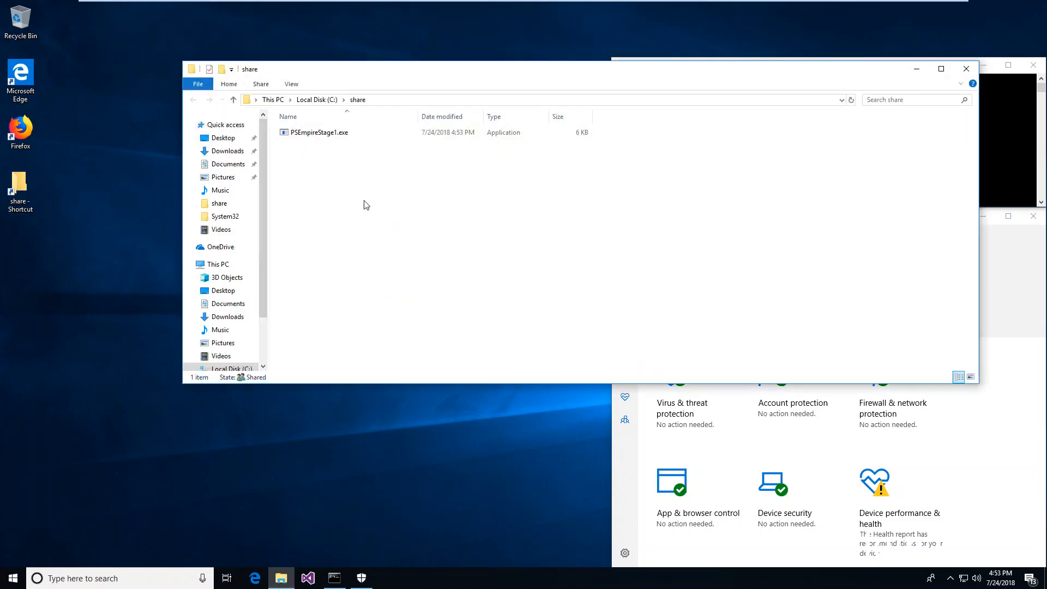
double_click(317, 132)
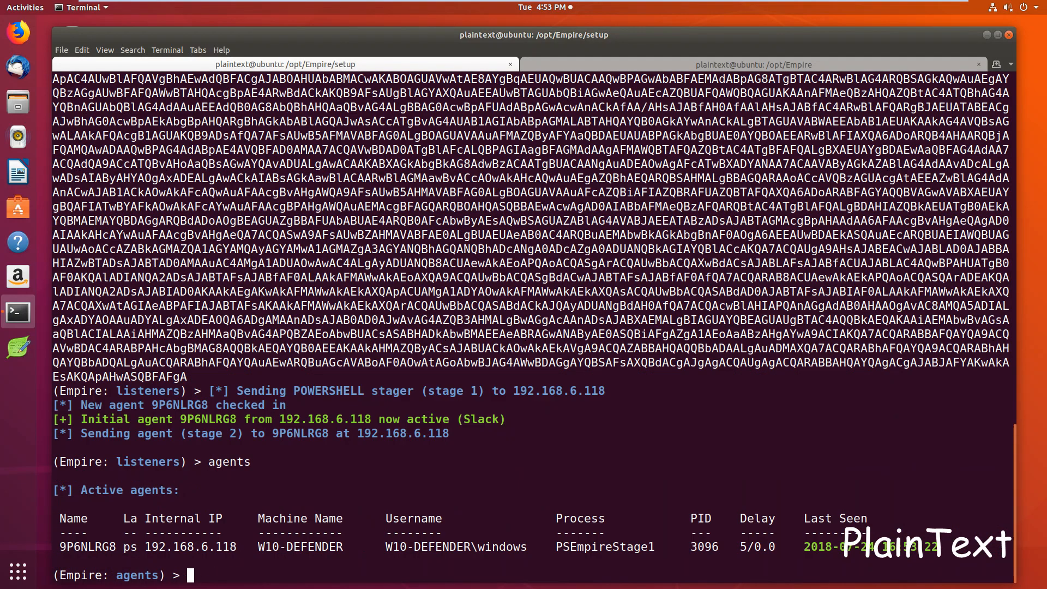
Step: Interact with agent 9P6NLRG8 and run whoami, returning W10-DEFENDER\windows
text(interact)
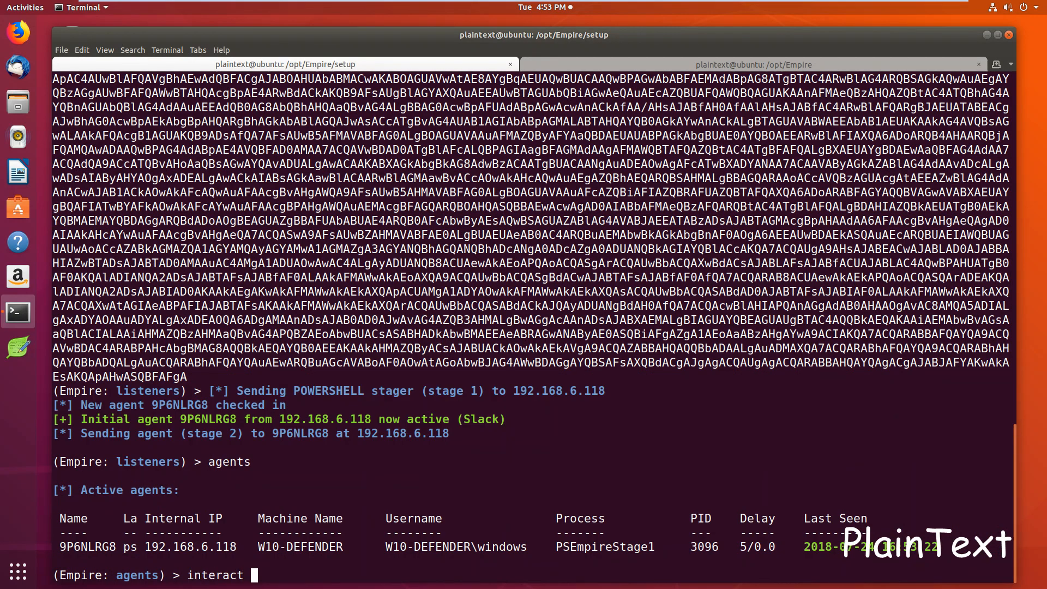
text(9P6NLRG8)
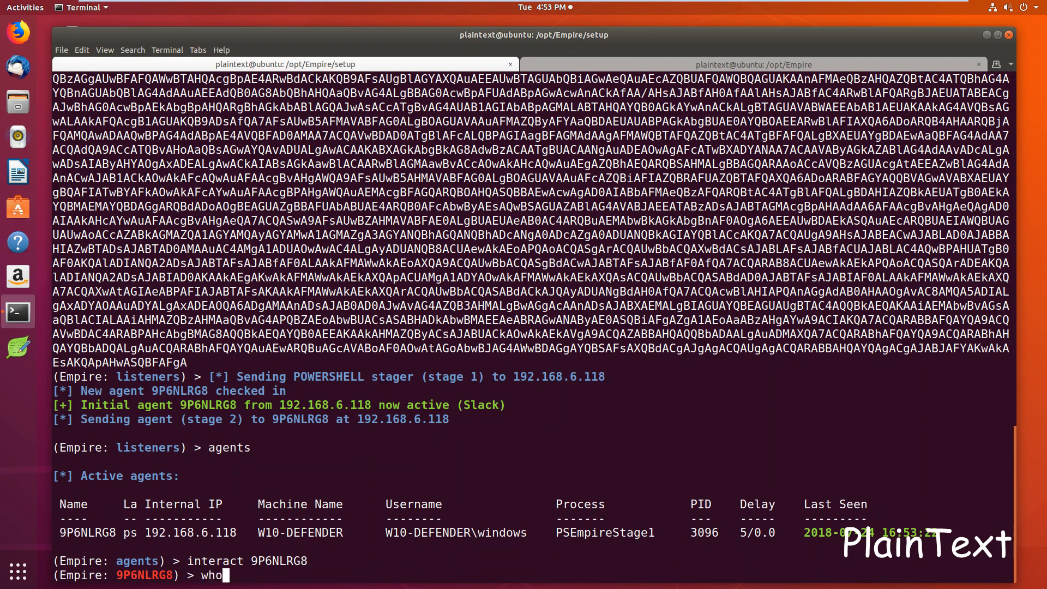
key(Return)
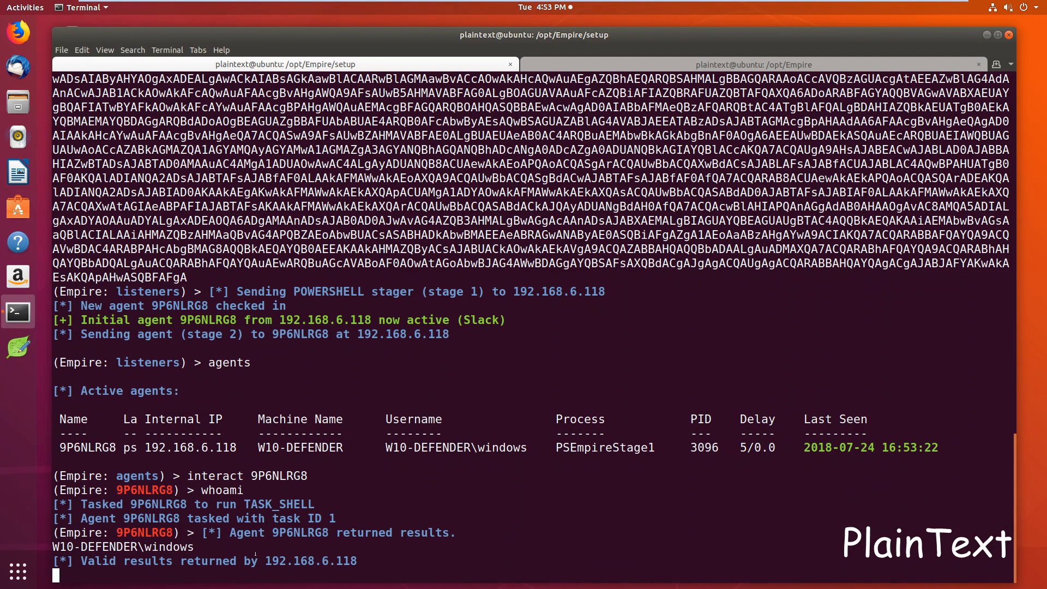